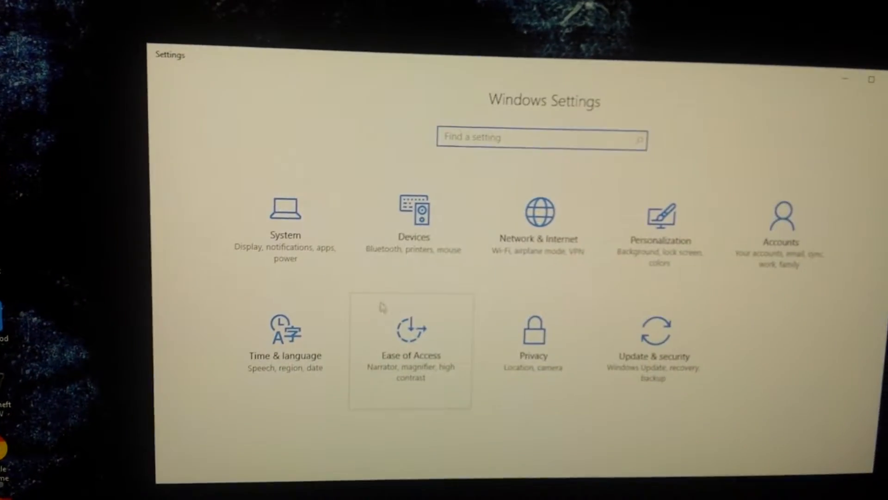
Open the System category from the Windows Settings home page
left_click(285, 218)
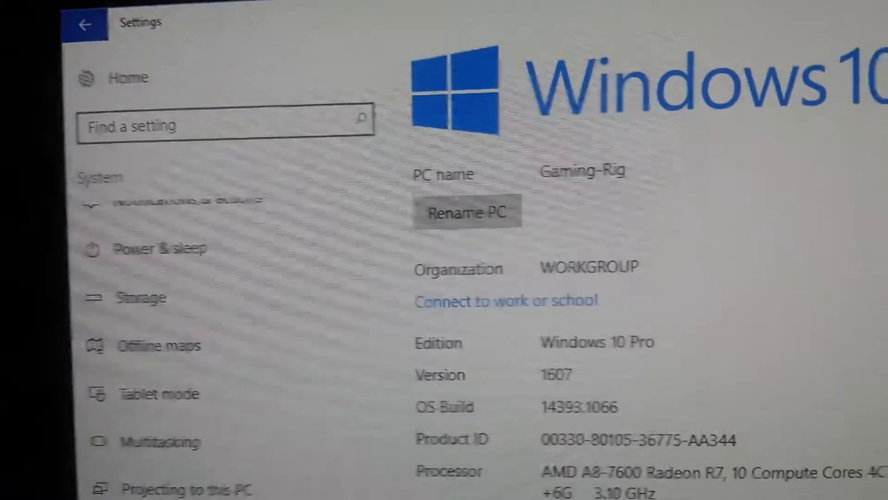
Scroll the About page to show the AMD A8-7600 processor, 16 GB RAM and 64-bit system type
scroll("down", 3)
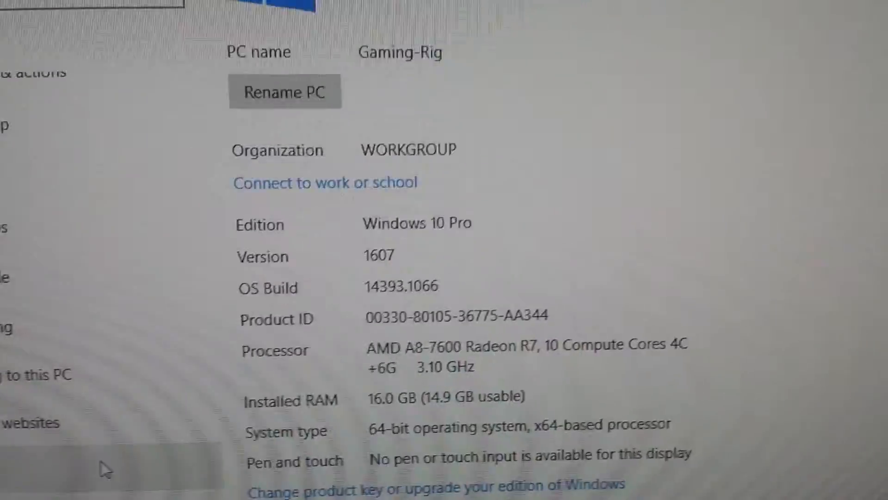